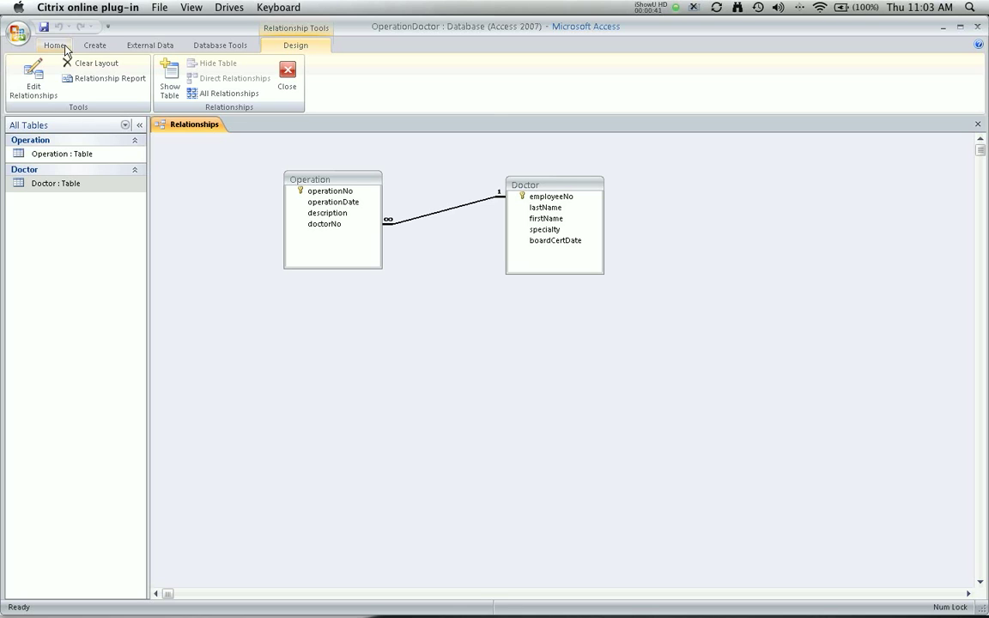
Open the Operation table from the Navigation Pane in Datasheet View
{"action": "left_click", "coordinate": [62, 154]}
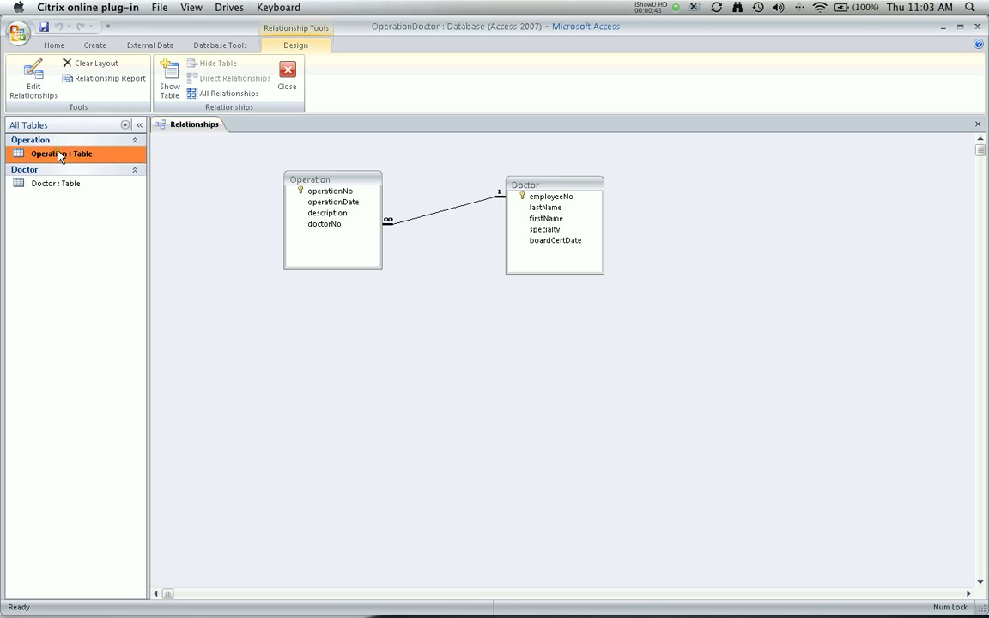
{"action": "double_click", "coordinate": [62, 155]}
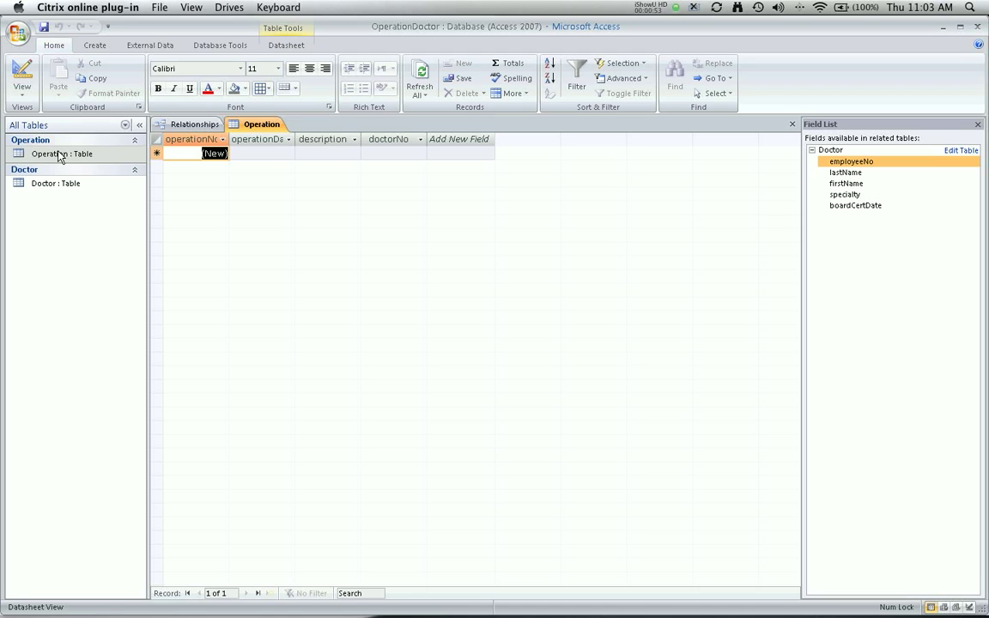
Enter operation 1: date 4/15/2010, description Brain surgery, doctor 1
{"action": "left_click", "coordinate": [261, 153]}
{"action": "type", "text": "3/"}
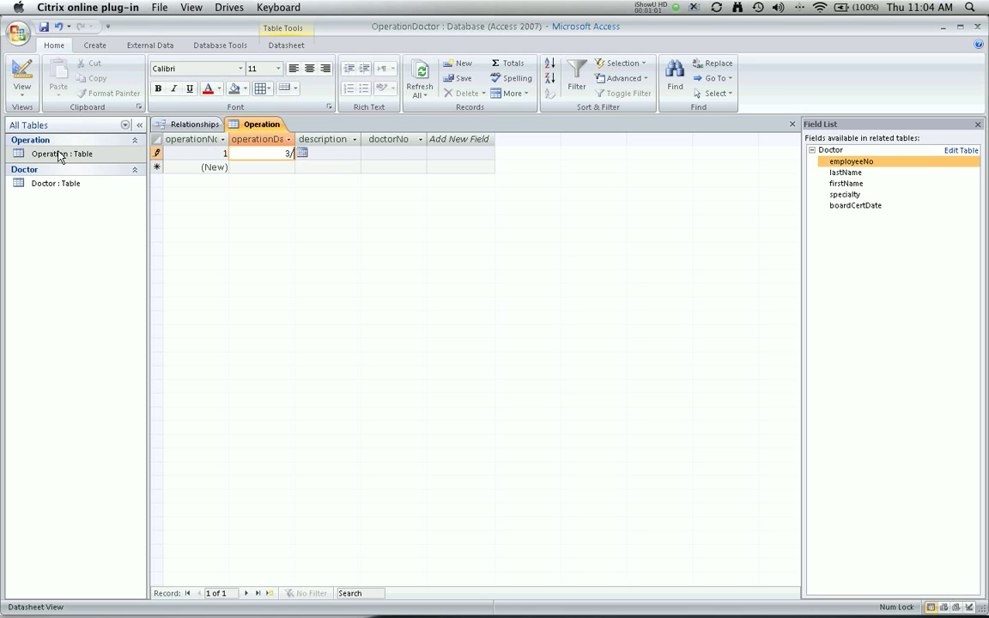
{"action": "type", "text": "4/15"}
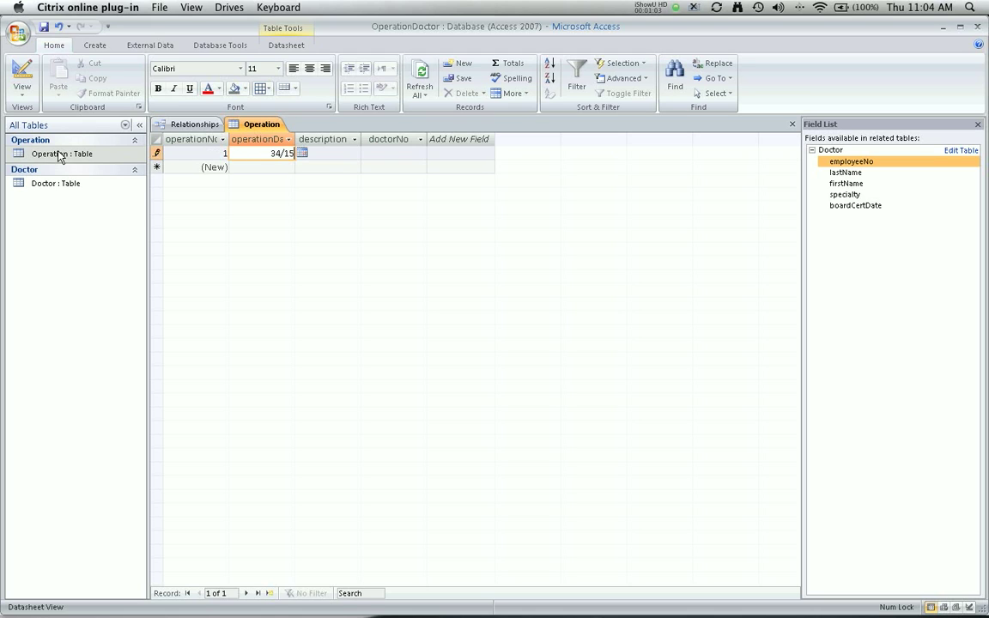
{"action": "type", "text": "/2010"}
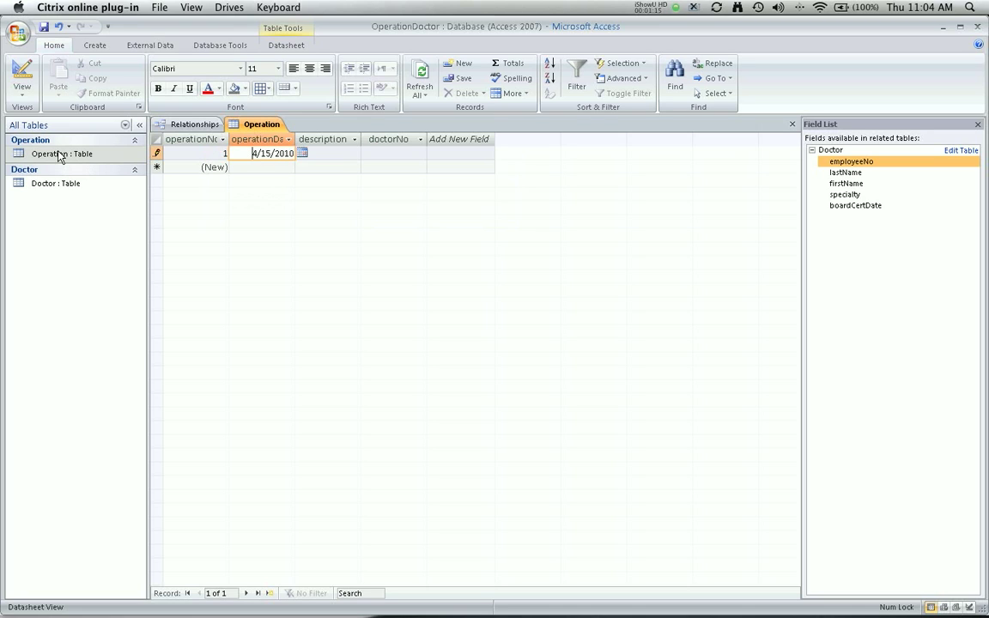
{"action": "left_click", "coordinate": [330, 153]}
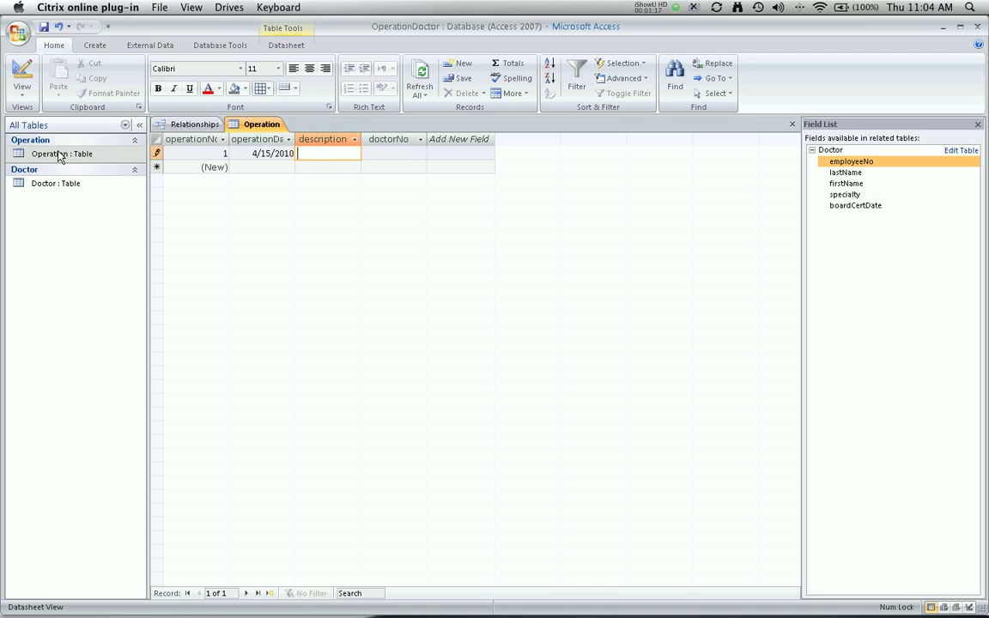
{"action": "type", "text": "Brain surgery"}
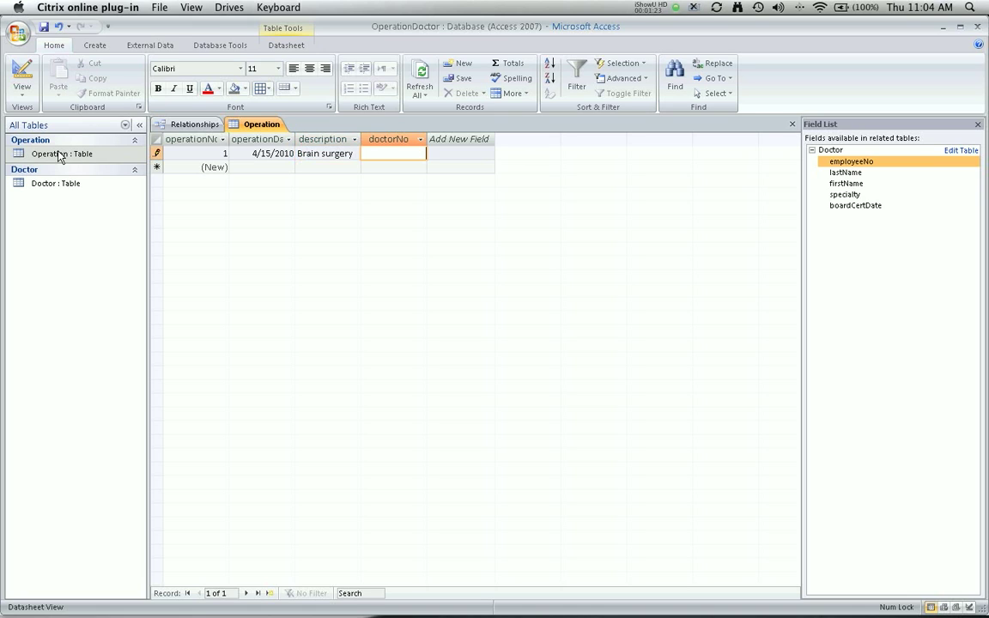
{"action": "type", "text": "1"}
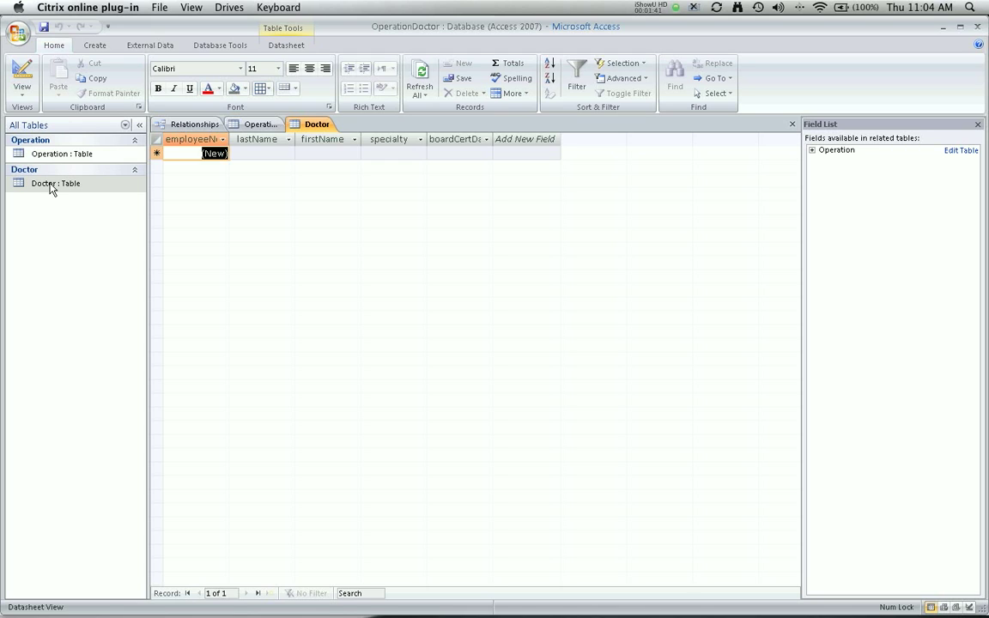
Enter doctor 1: Jane Doe, Neurosurgery, board certified 1/1/2005
{"action": "left_click", "coordinate": [261, 152]}
{"action": "type", "text": "Doe"}
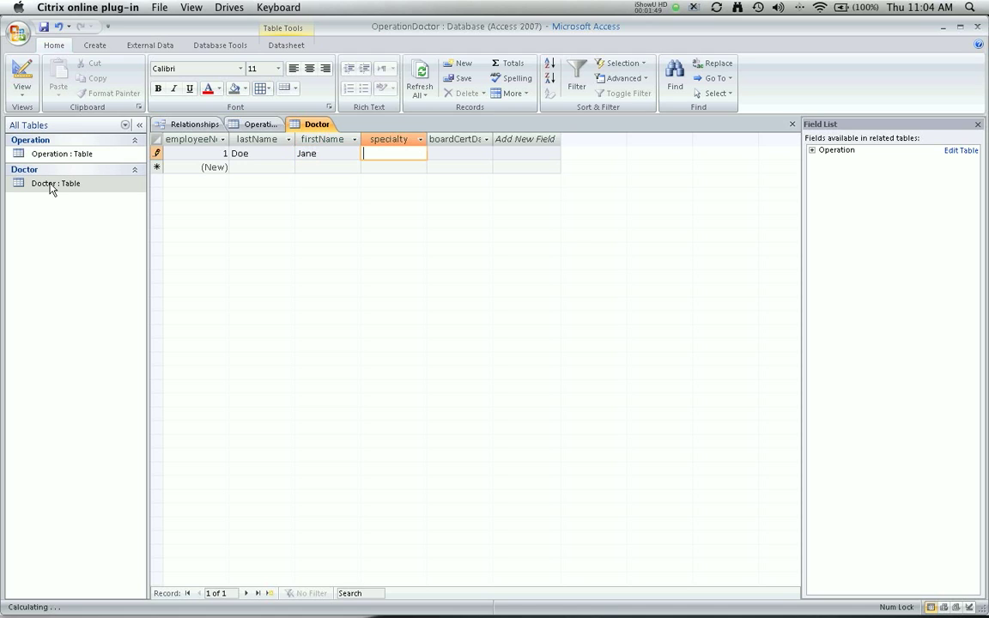
{"action": "type", "text": "N"}
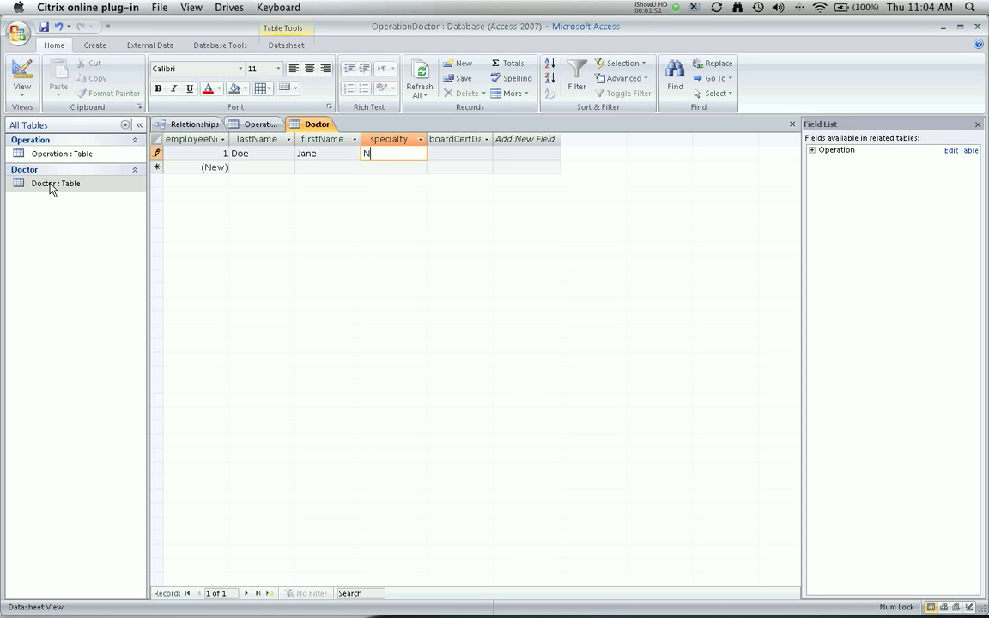
{"action": "type", "text": "eurosurgery"}
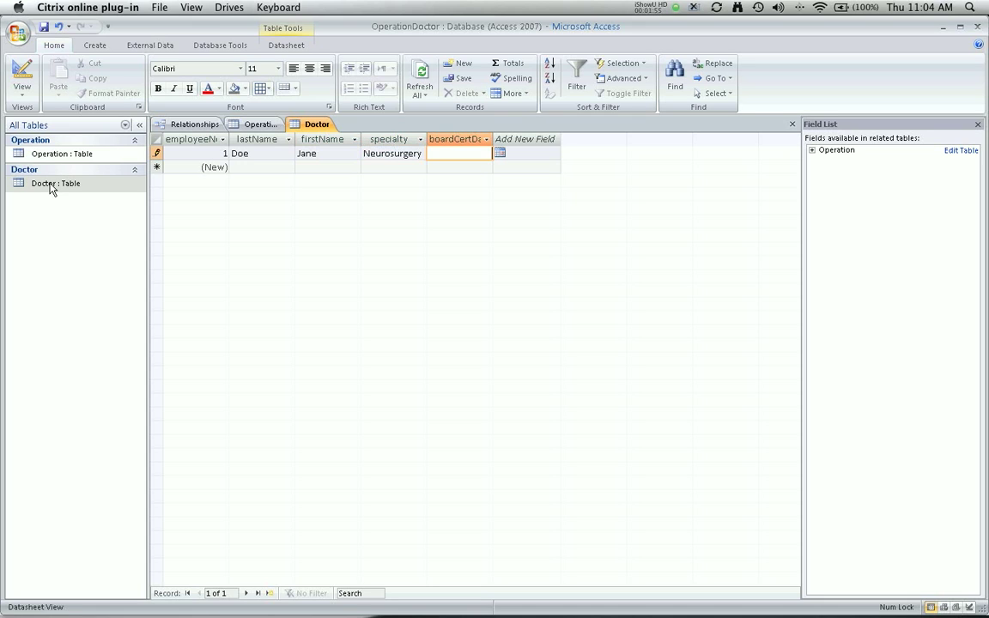
{"action": "type", "text": "1/1/"}
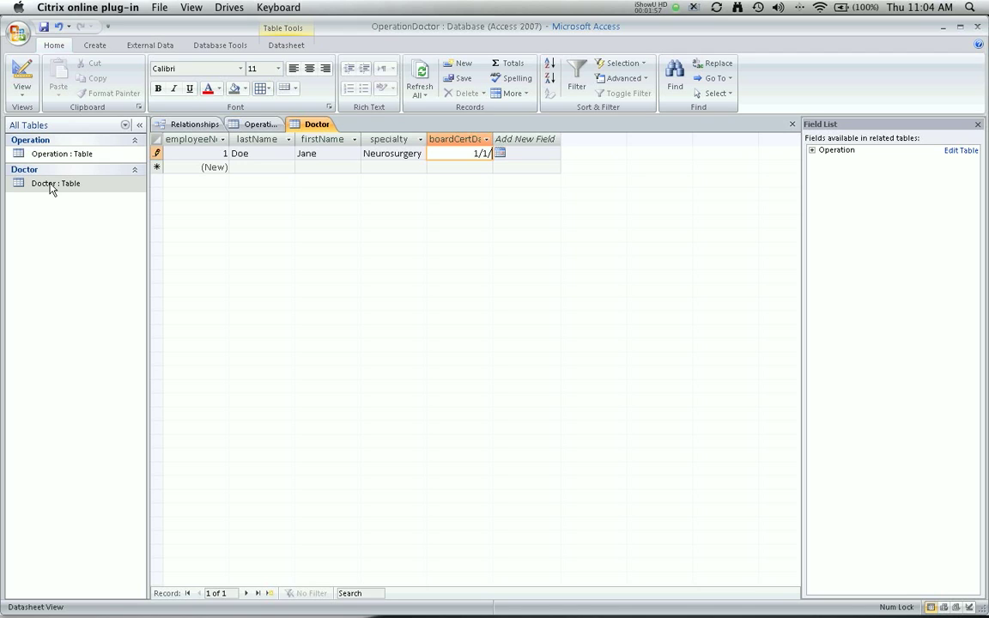
{"action": "type", "text": "2005"}
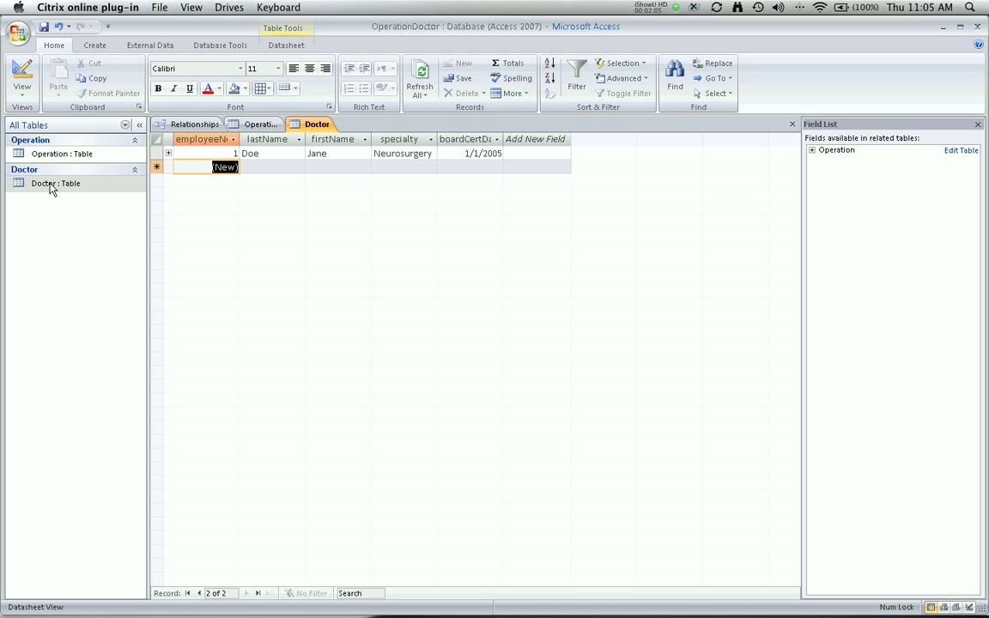
Enter doctor 2: Merideth Grey, General, board certified 1/15/2007
{"action": "type", "text": "Grey"}
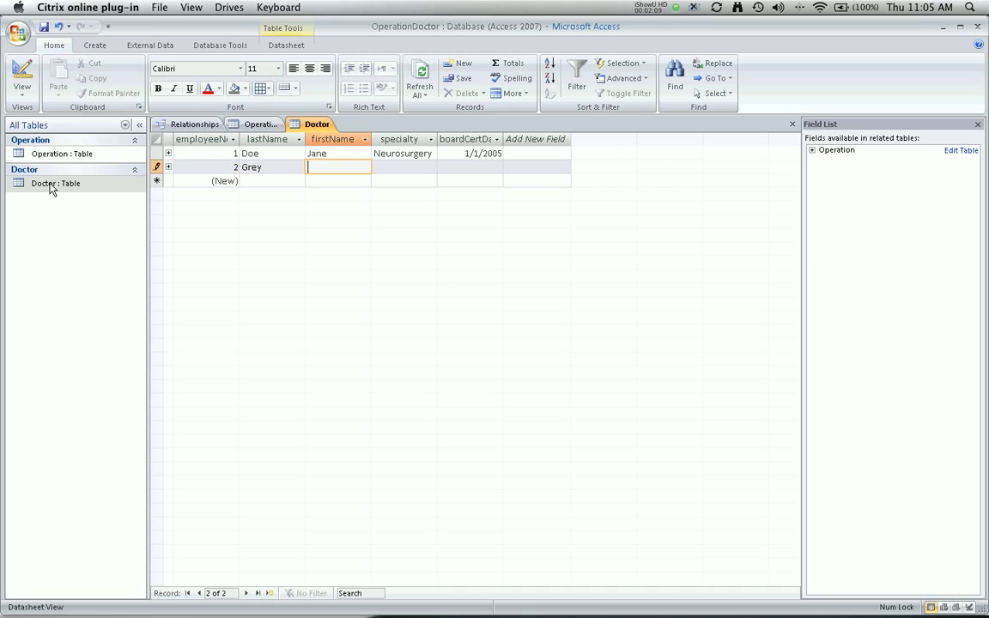
{"action": "type", "text": "Merideth"}
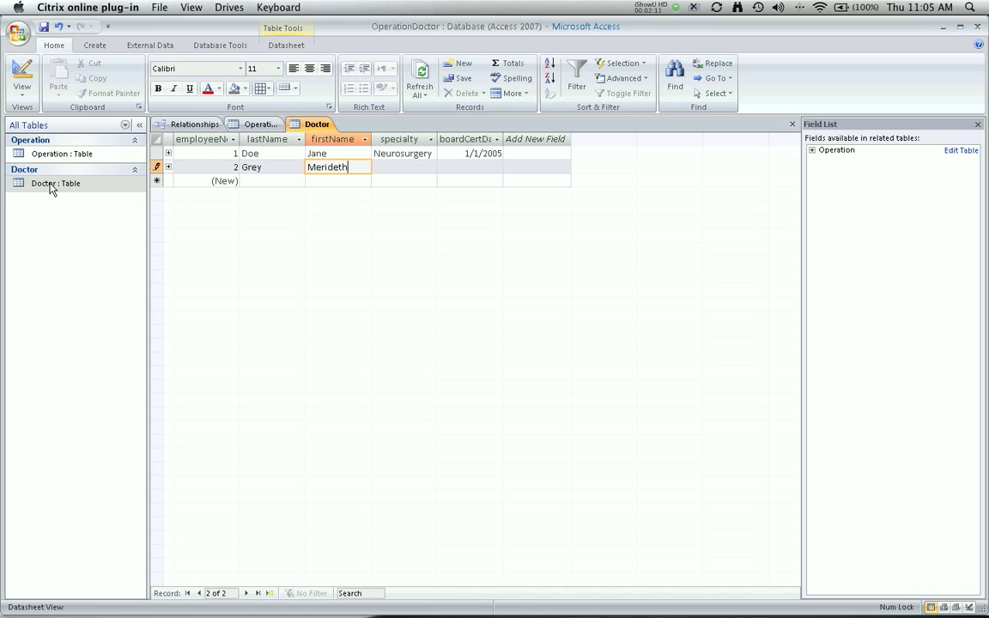
{"action": "type", "text": "Gern"}
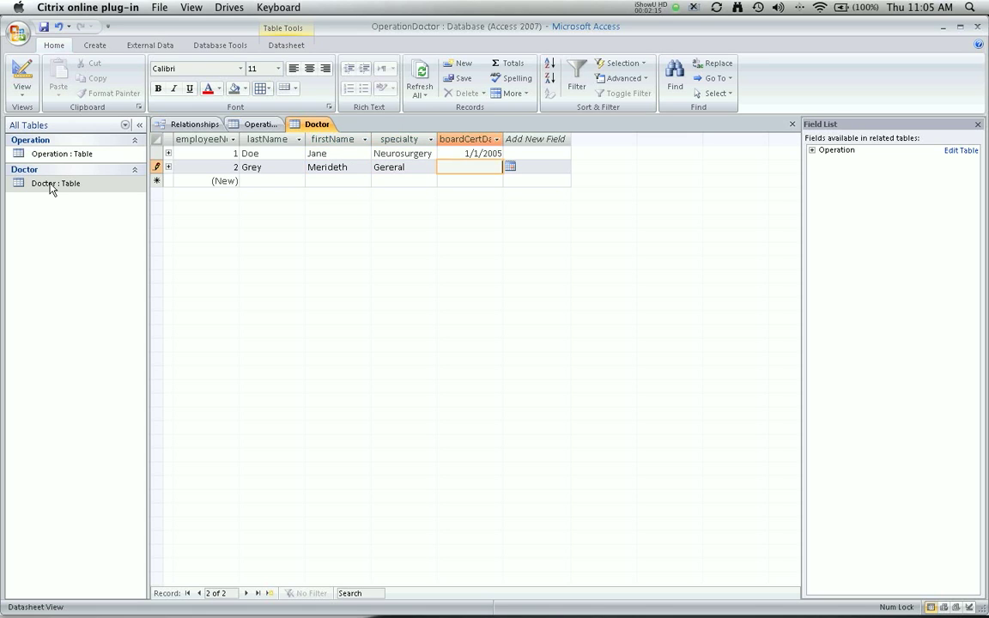
{"action": "type", "text": "1/15/2007"}
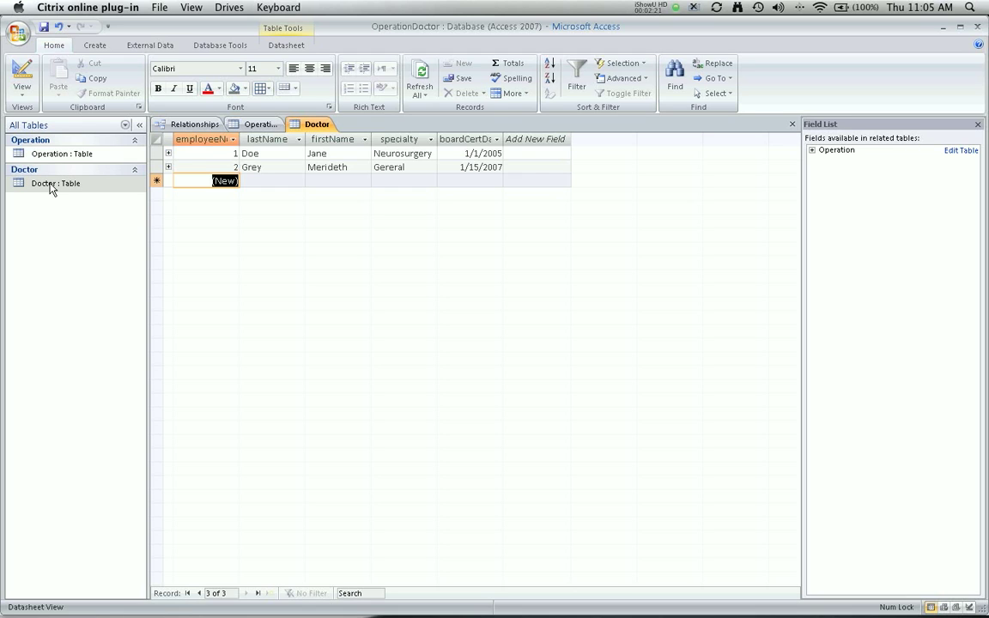
{"action": "mouse_move", "coordinate": [261, 124]}
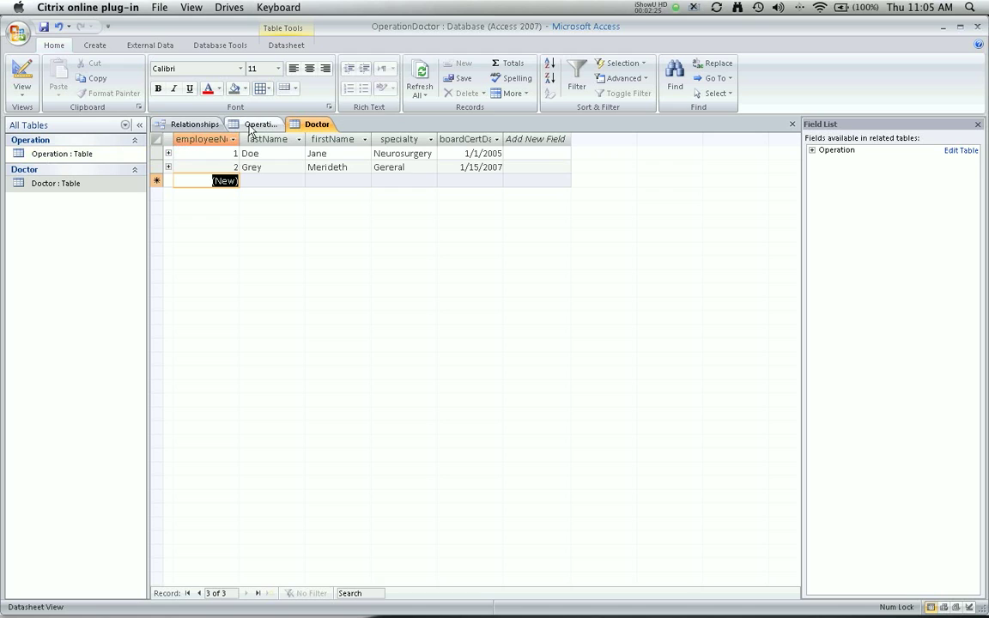
Return to the Operation datasheet showing the saved brain surgery record
{"action": "left_click", "coordinate": [261, 123]}
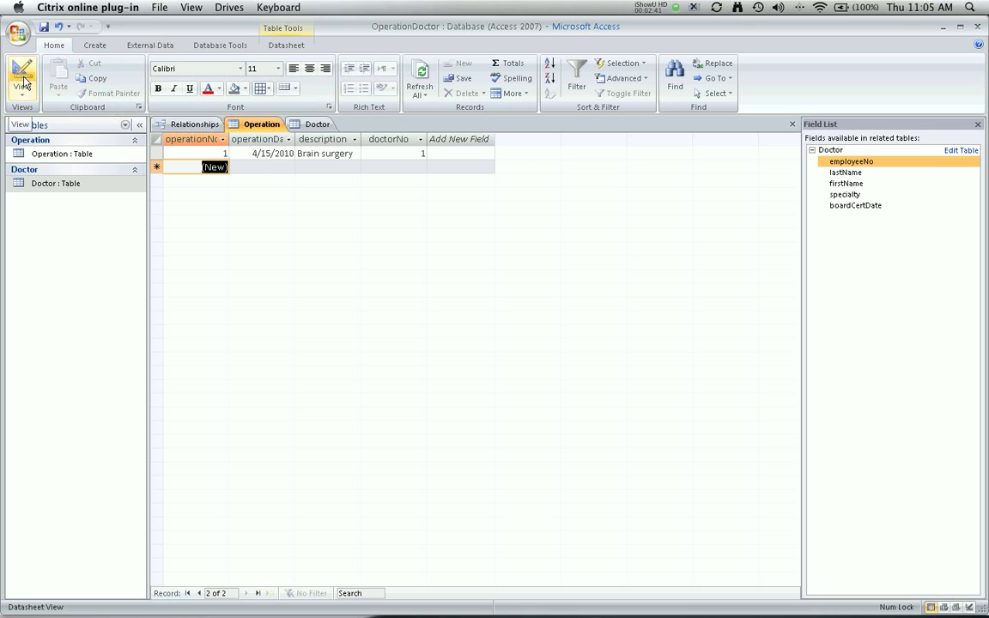
{"action": "mouse_move", "coordinate": [31, 83]}
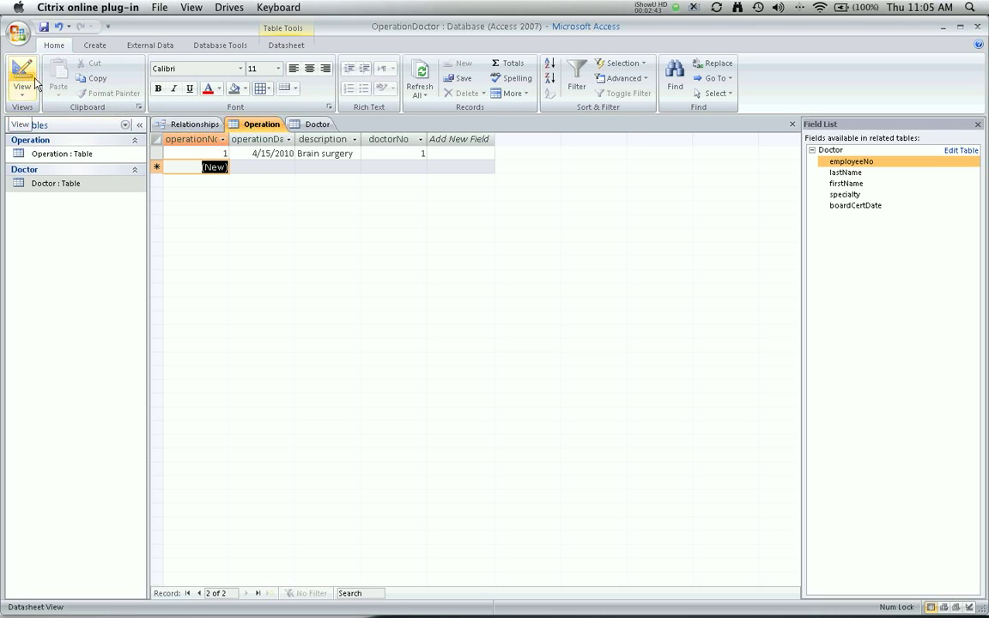